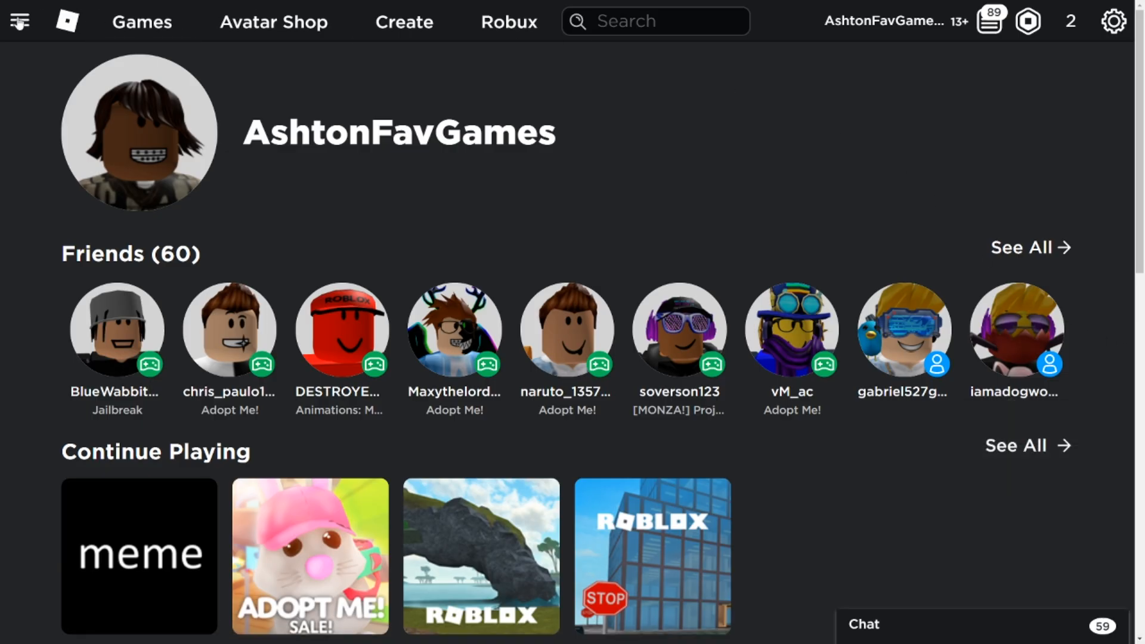
- Go to the Privacy section of Roblox account Settings and scroll down to Other Settings
left_click(20, 21)
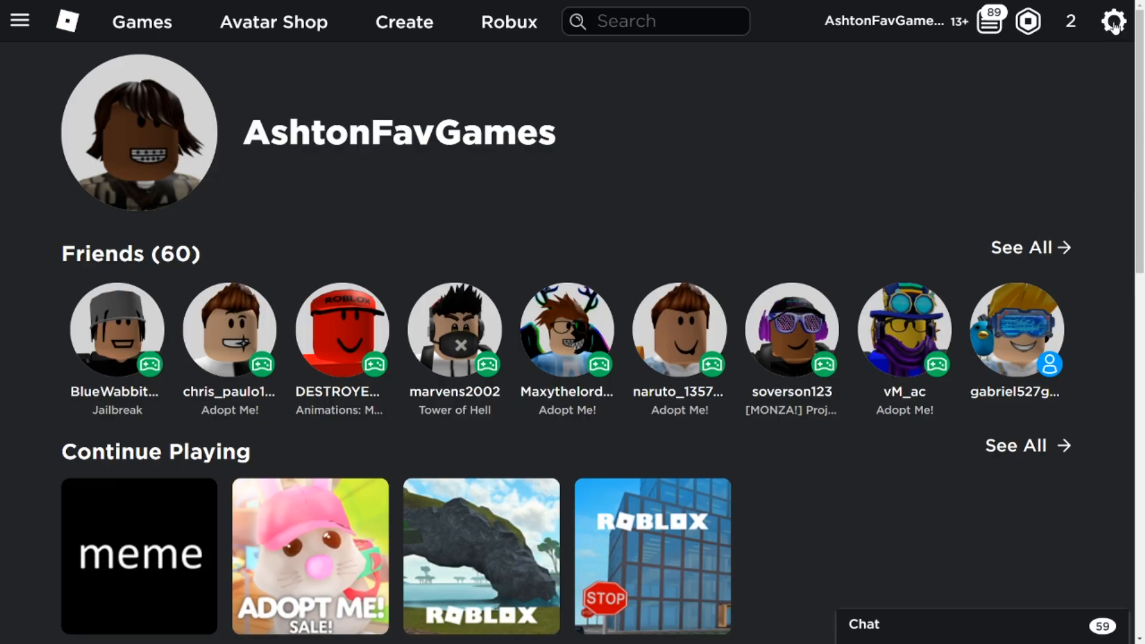
left_click(1113, 20)
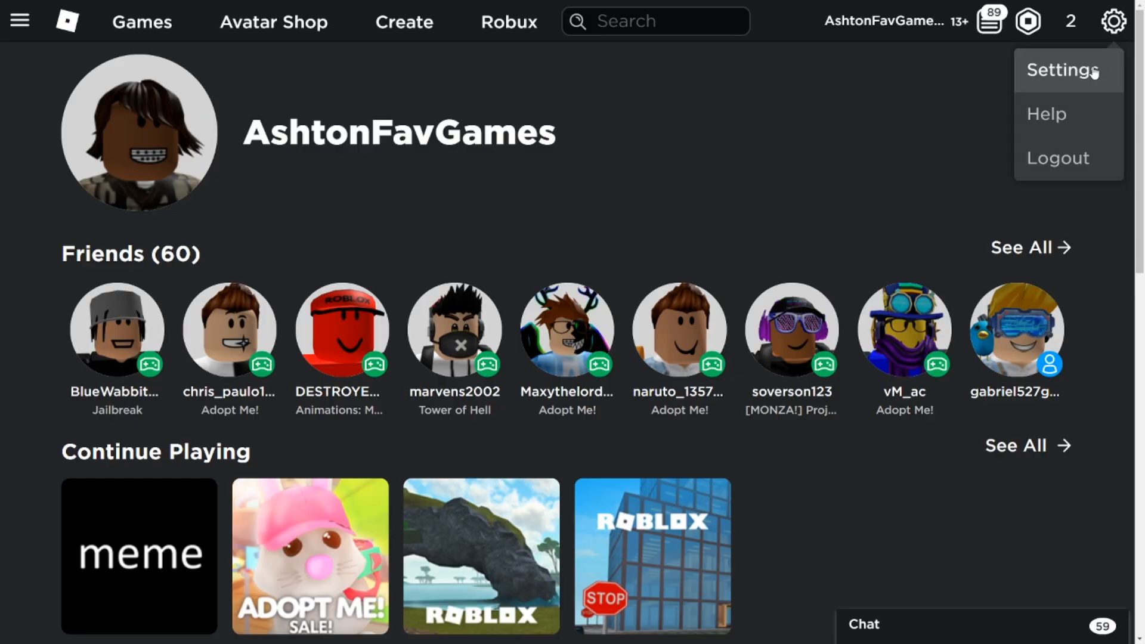
left_click(1065, 70)
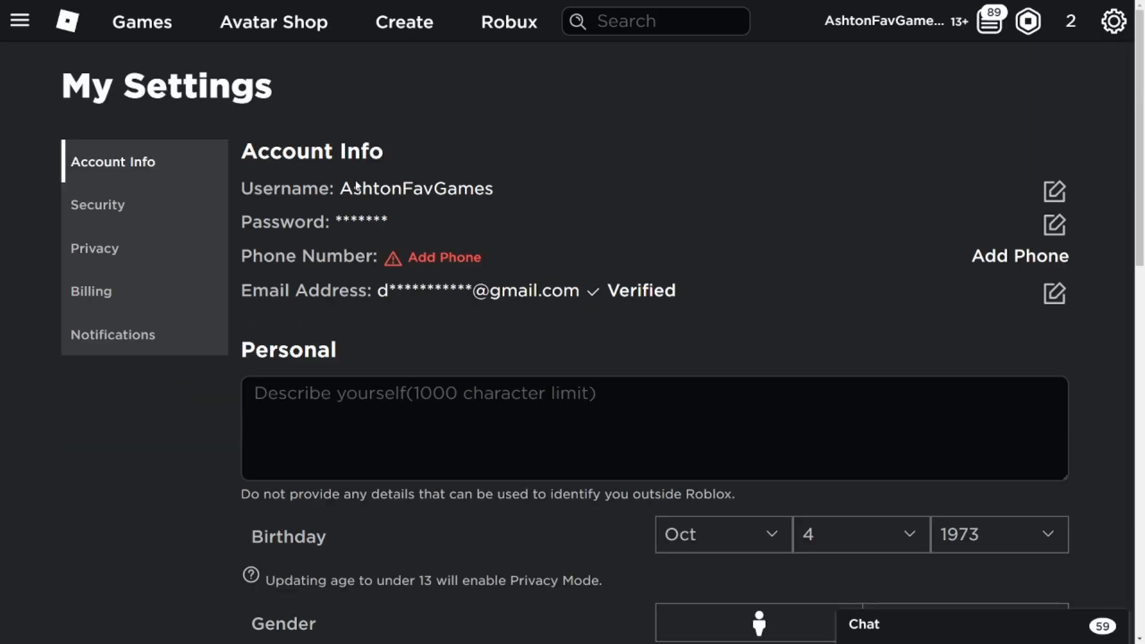
left_click(95, 247)
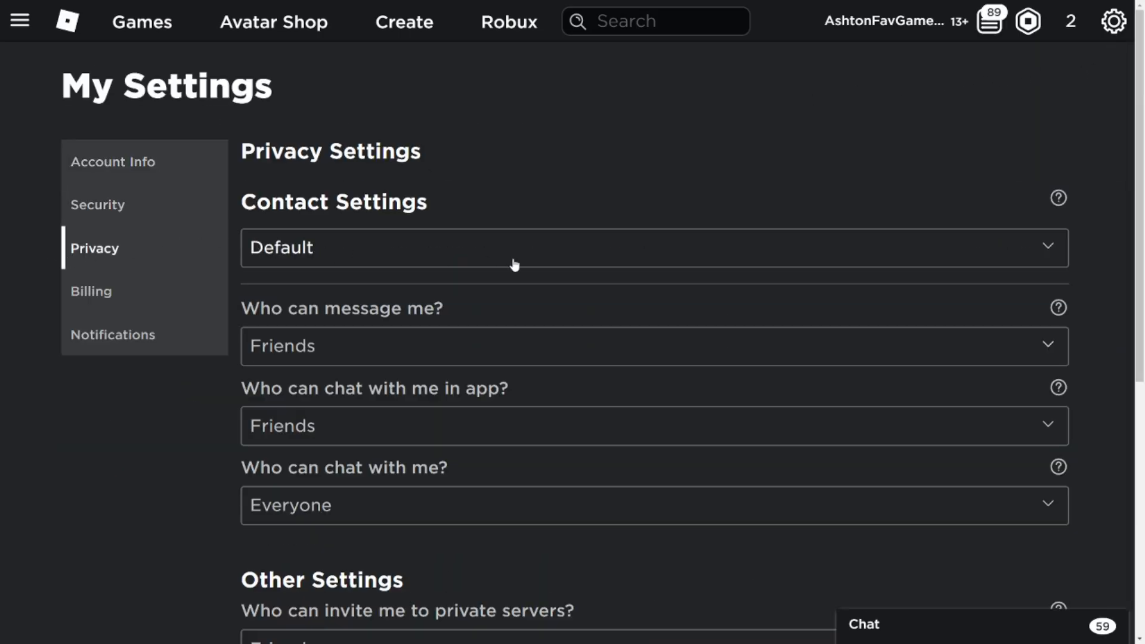
scroll("down", 3)
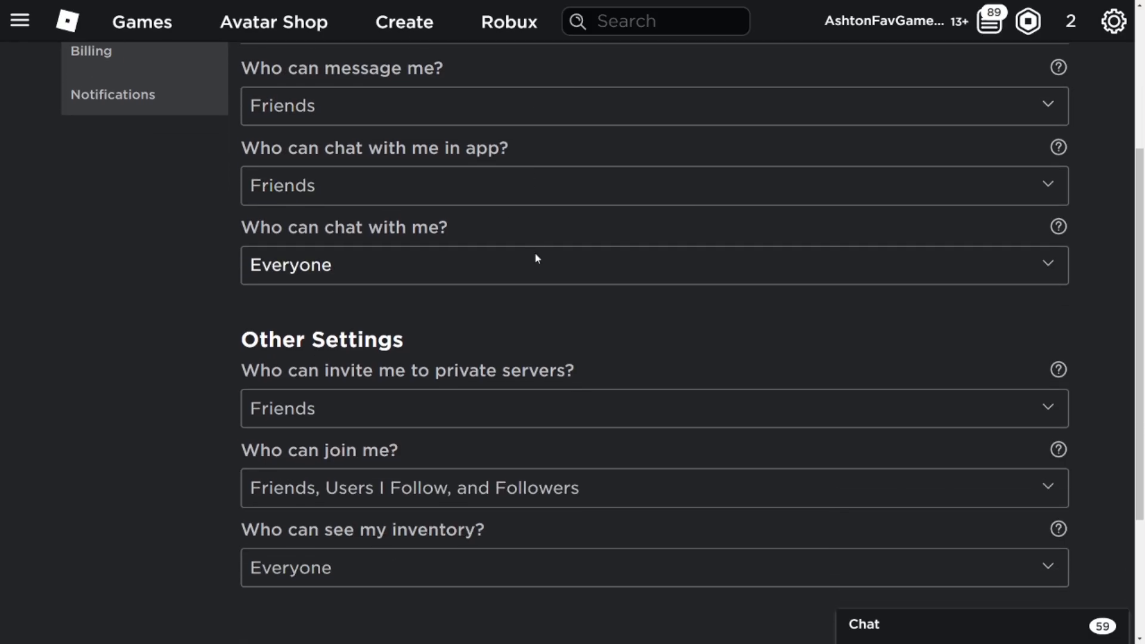
scroll("down", 3)
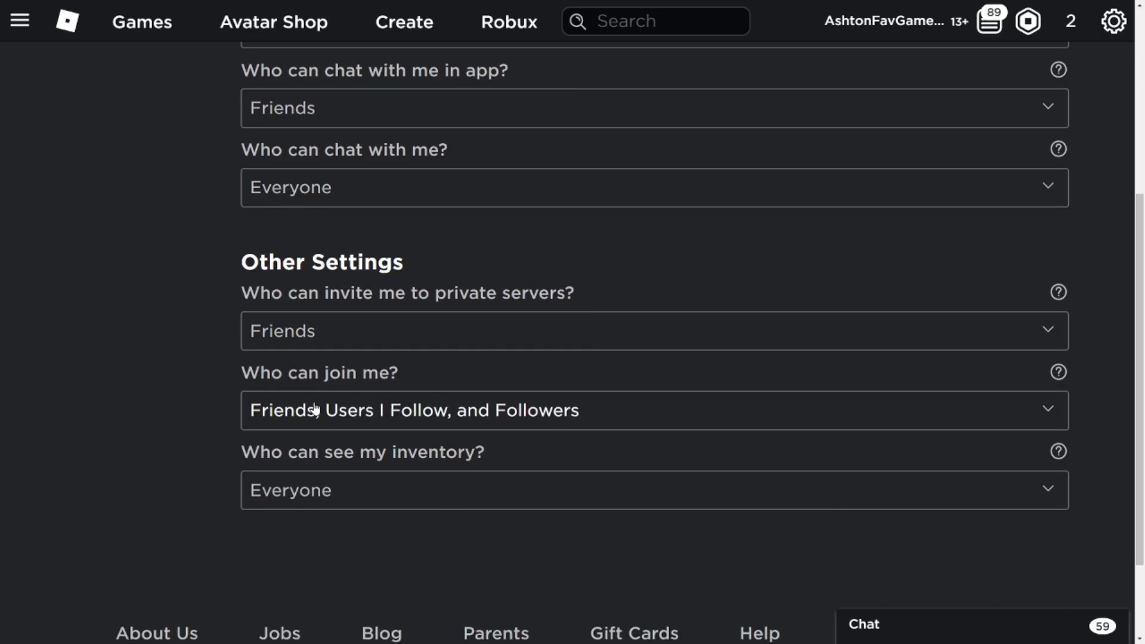
mouse_move(380, 448)
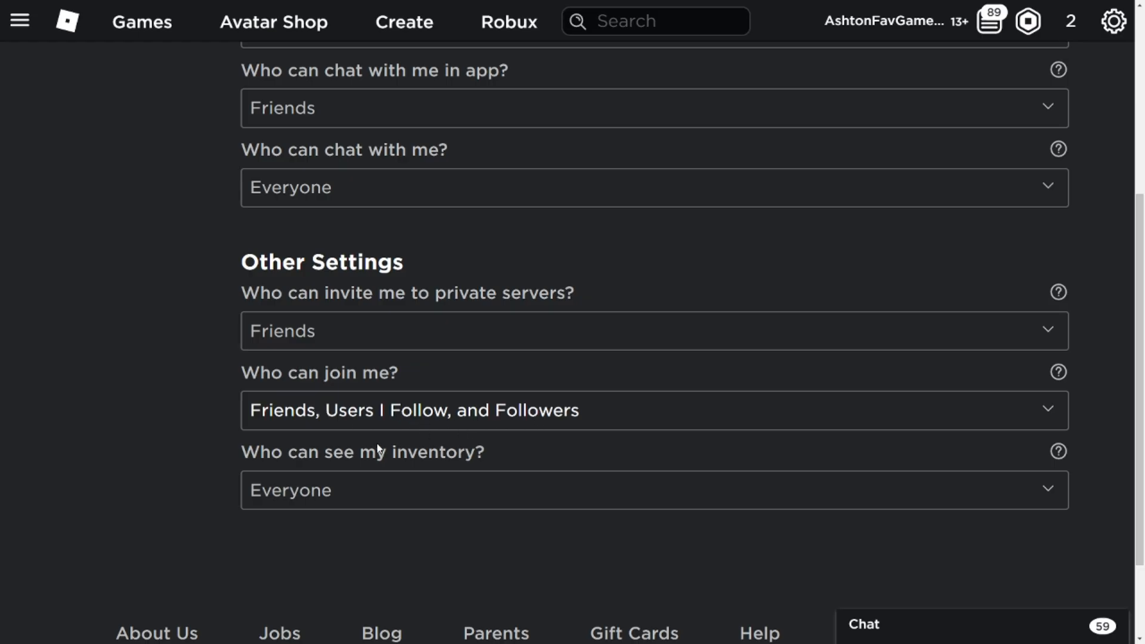
left_click(653, 410)
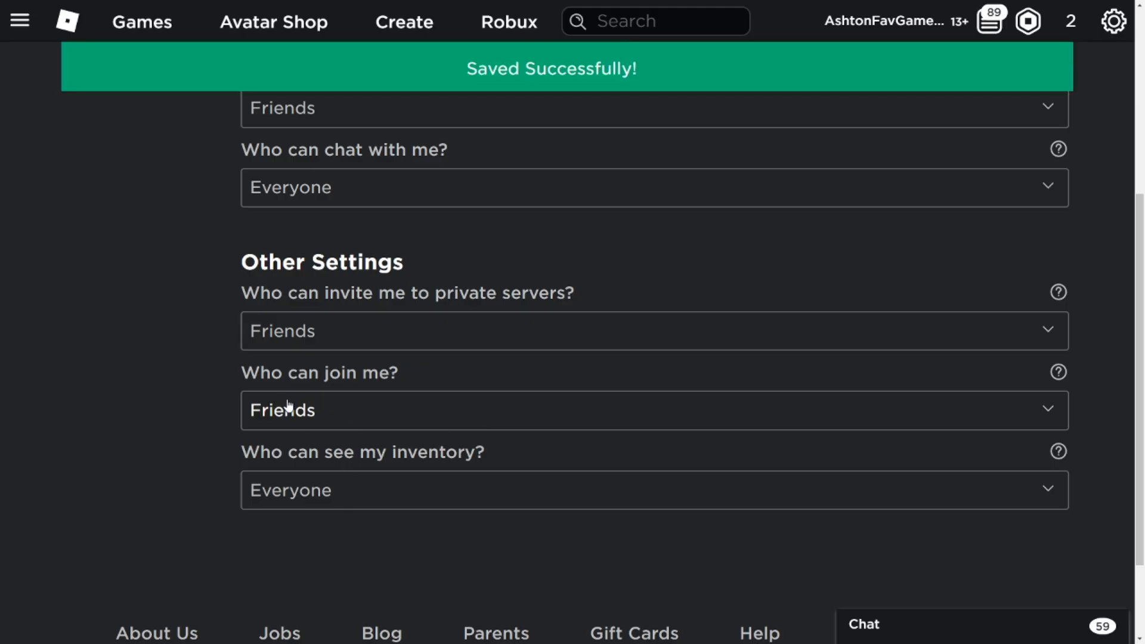
left_click(653, 409)
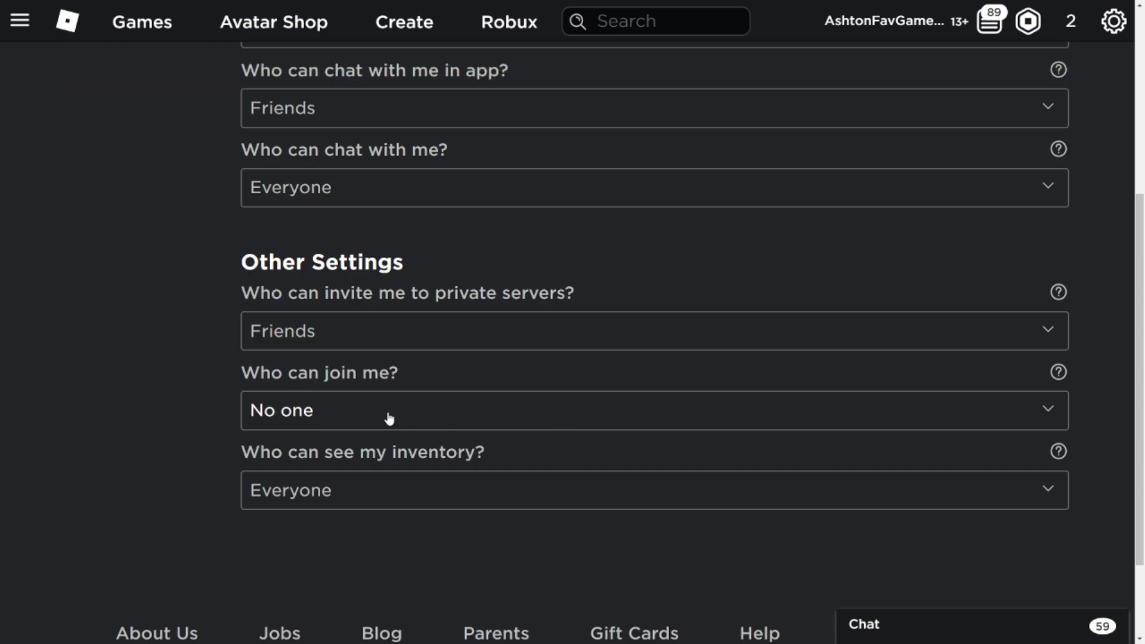
left_click(654, 410)
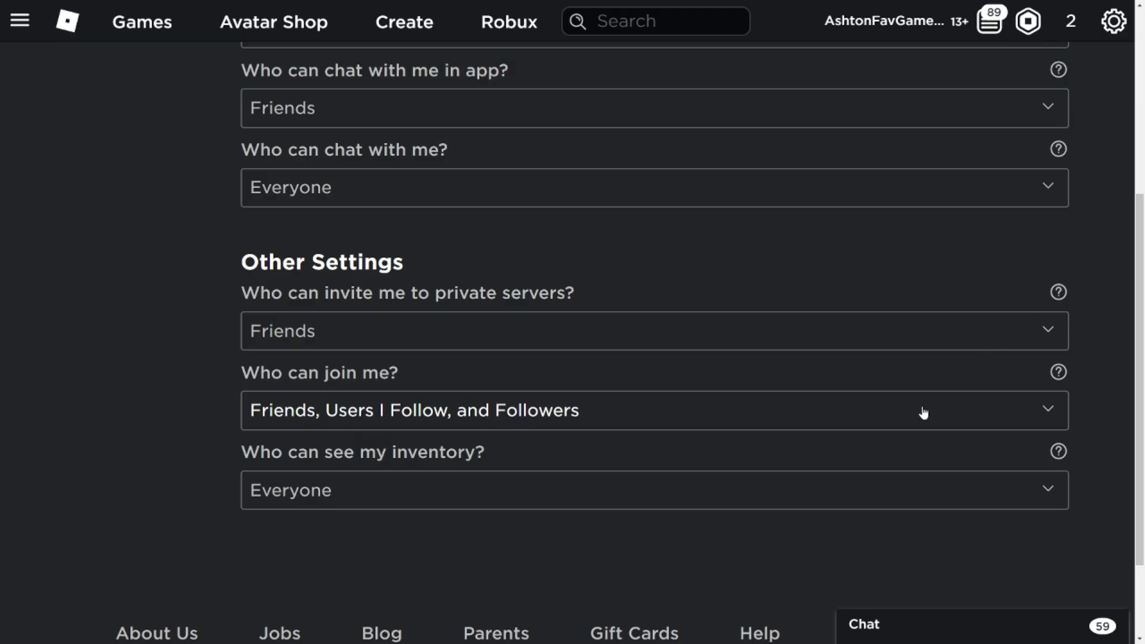
mouse_move(379, 425)
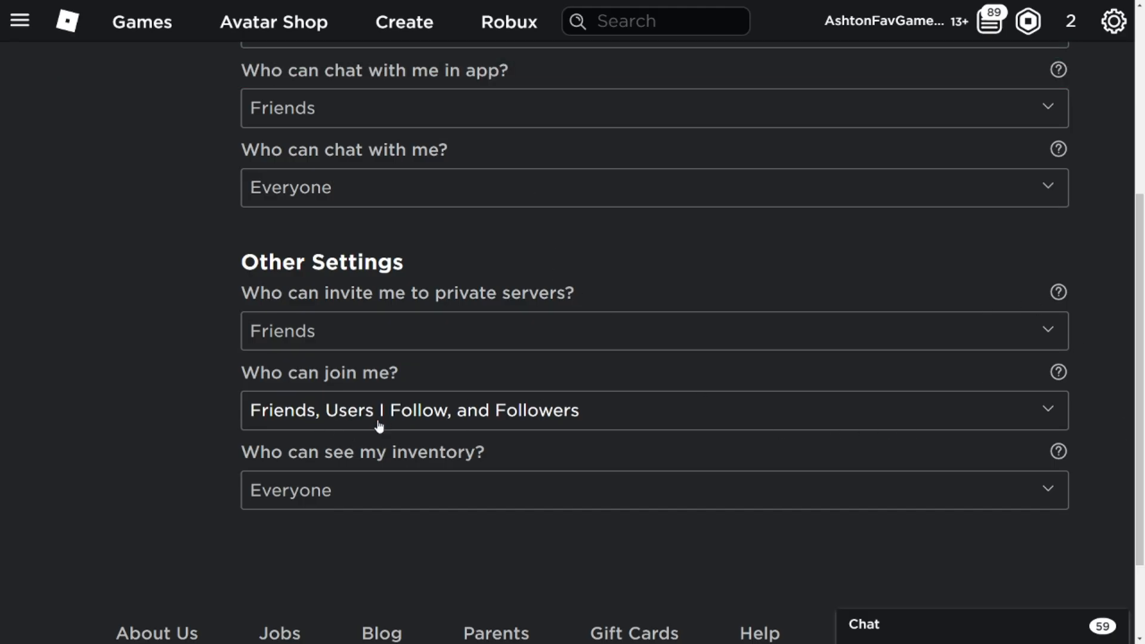
left_click(652, 410)
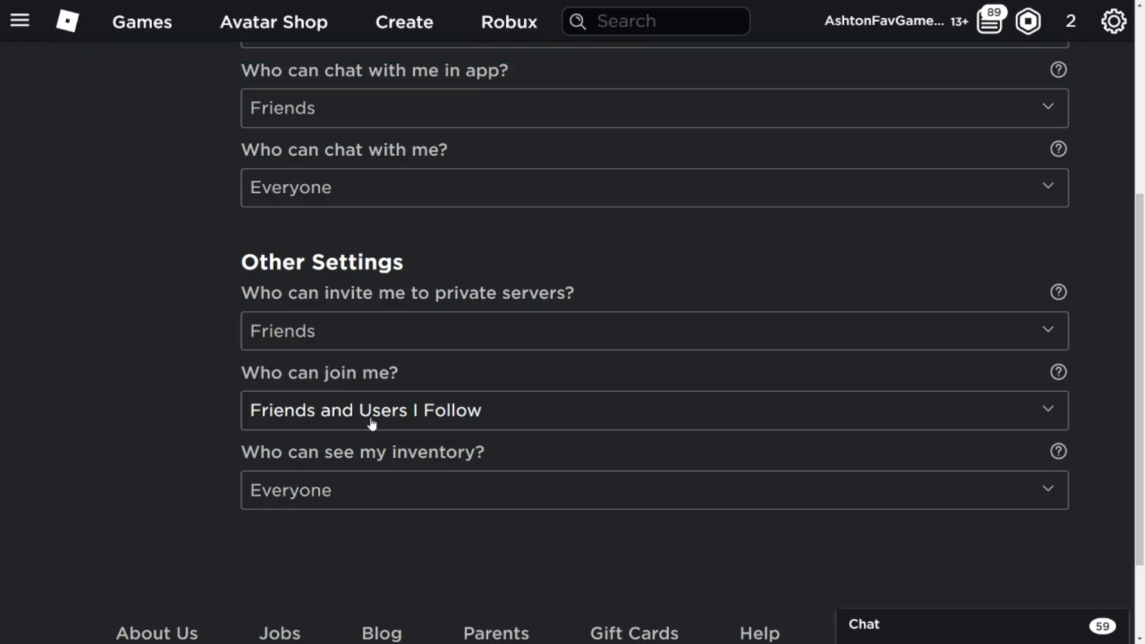
left_click(655, 410)
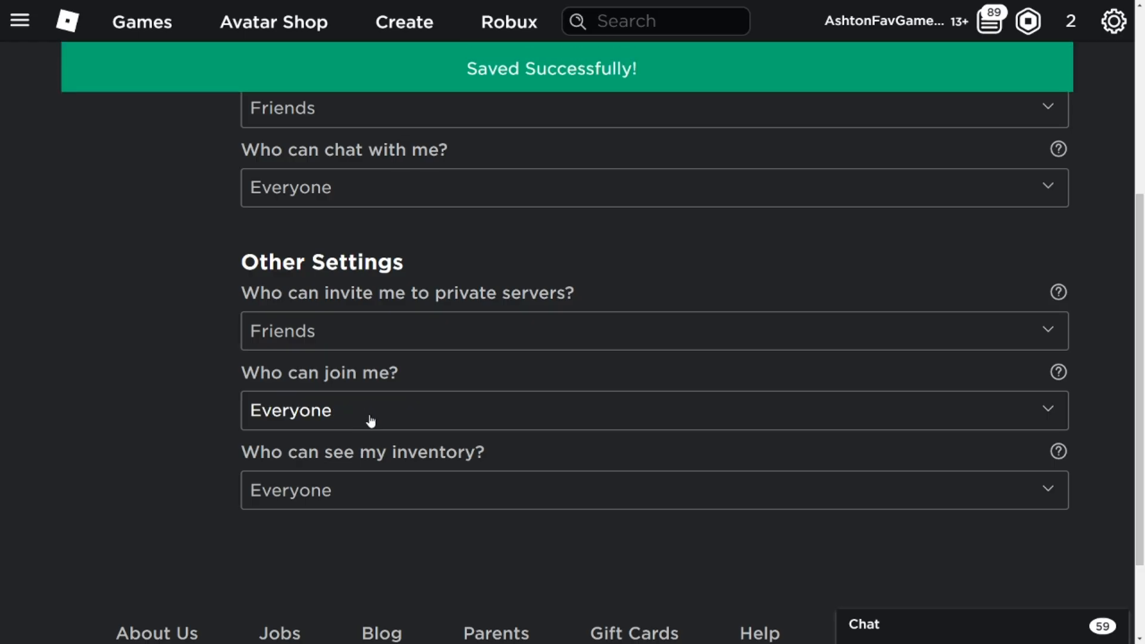
left_click(653, 410)
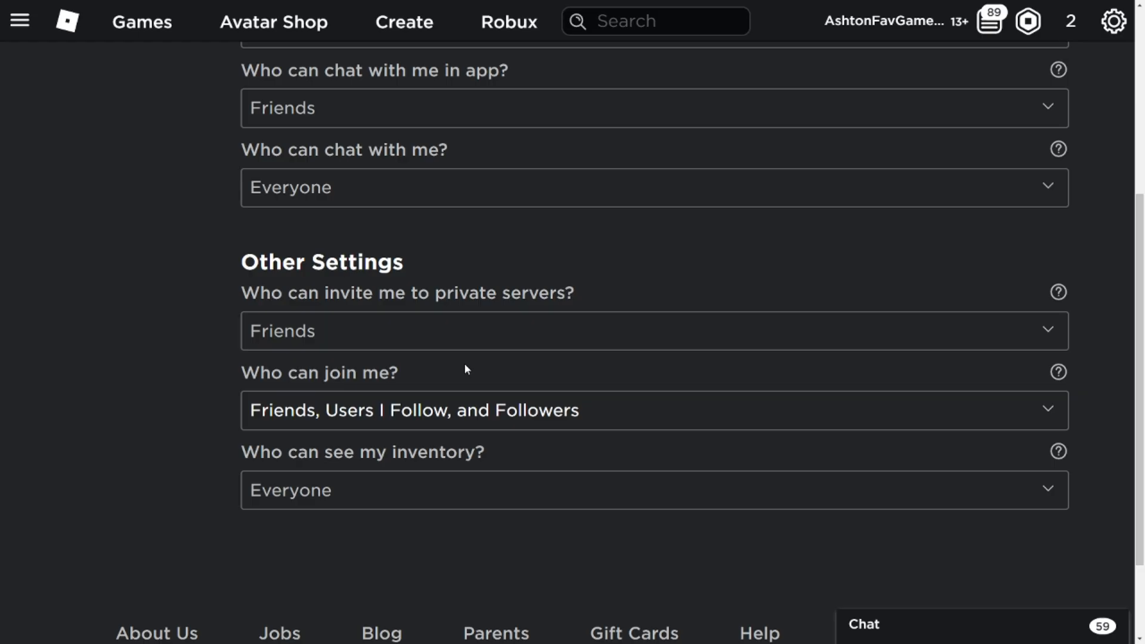
scroll("up", 3)
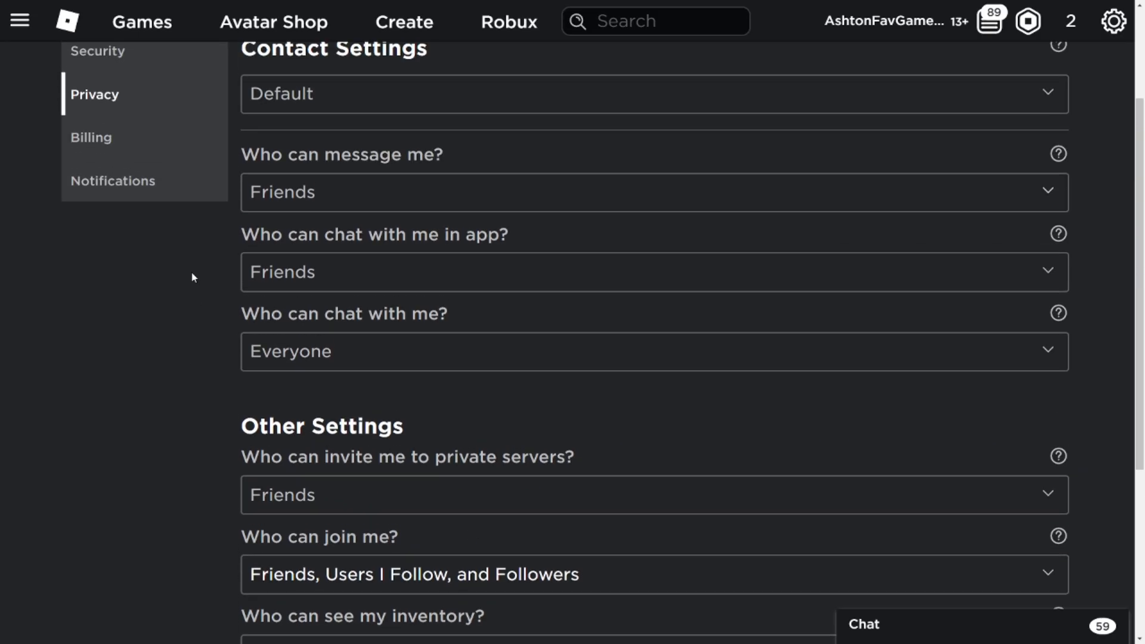
scroll("down", 3)
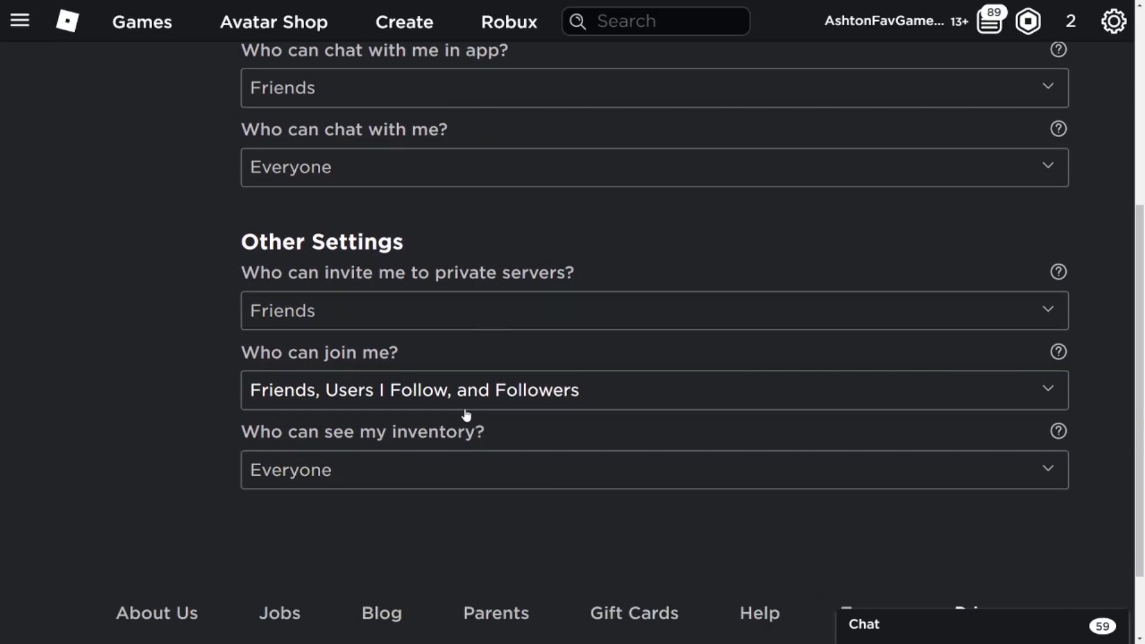
mouse_move(497, 394)
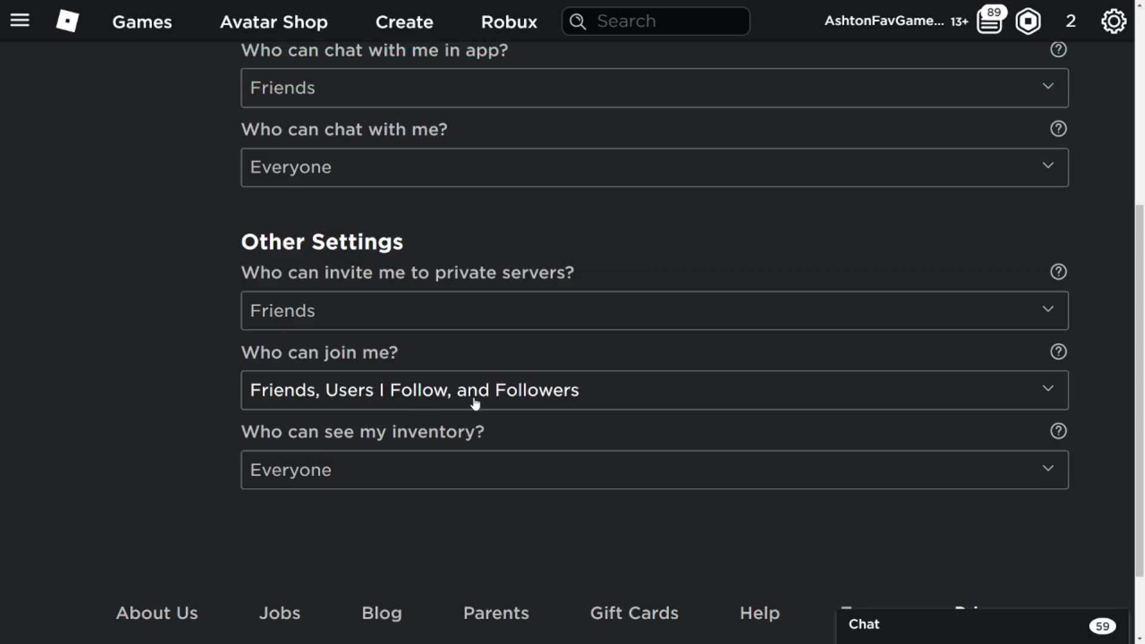
mouse_move(480, 401)
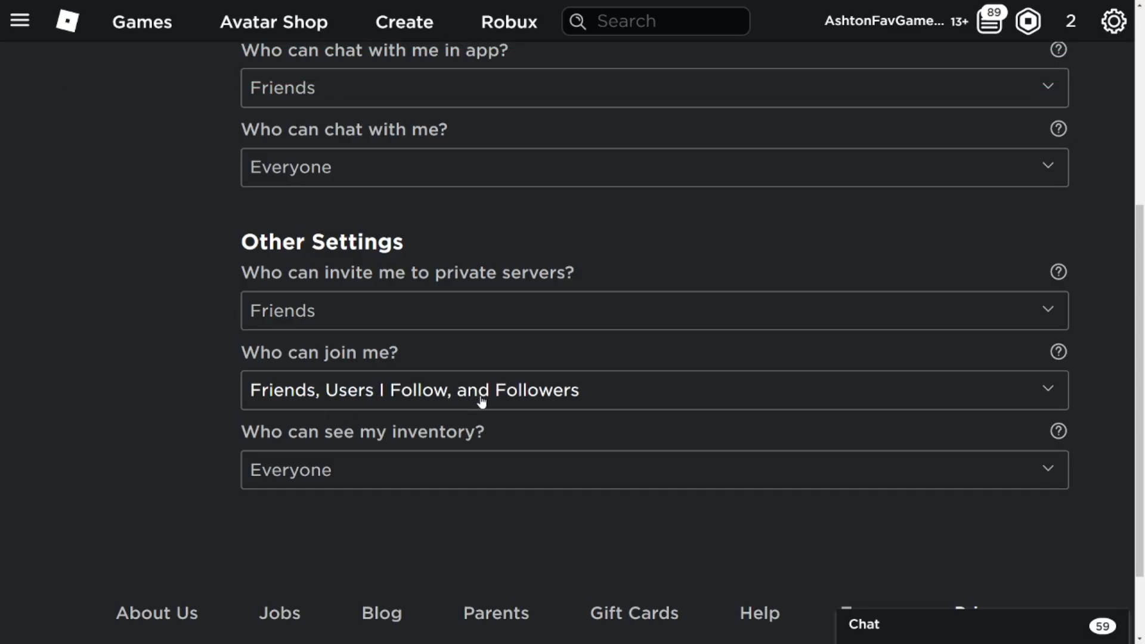
mouse_move(807, 115)
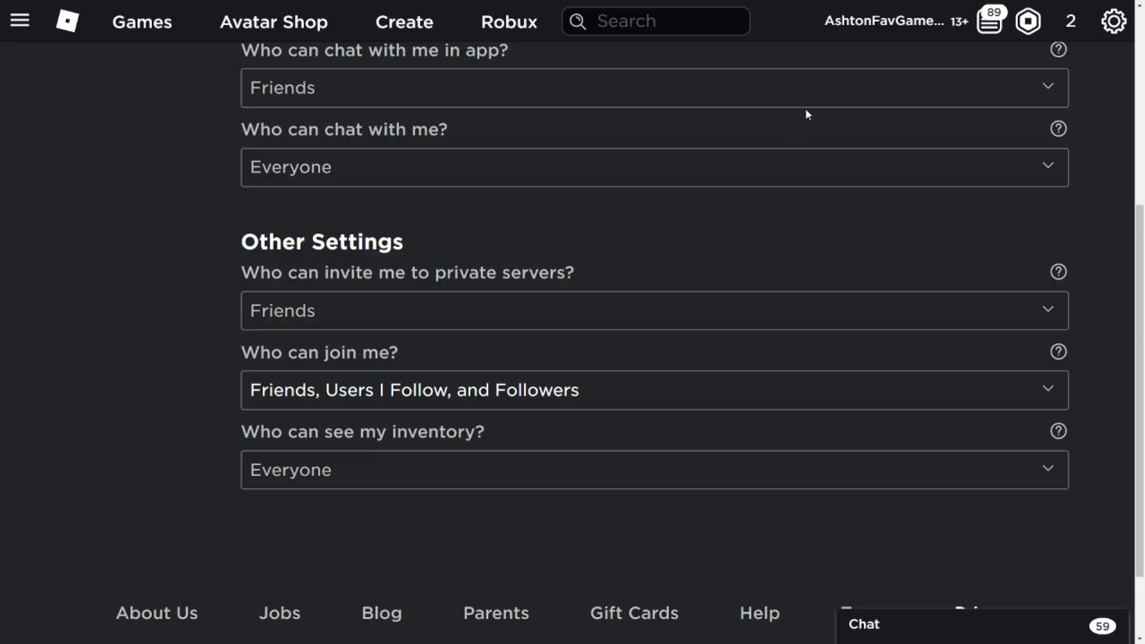
mouse_move(769, 114)
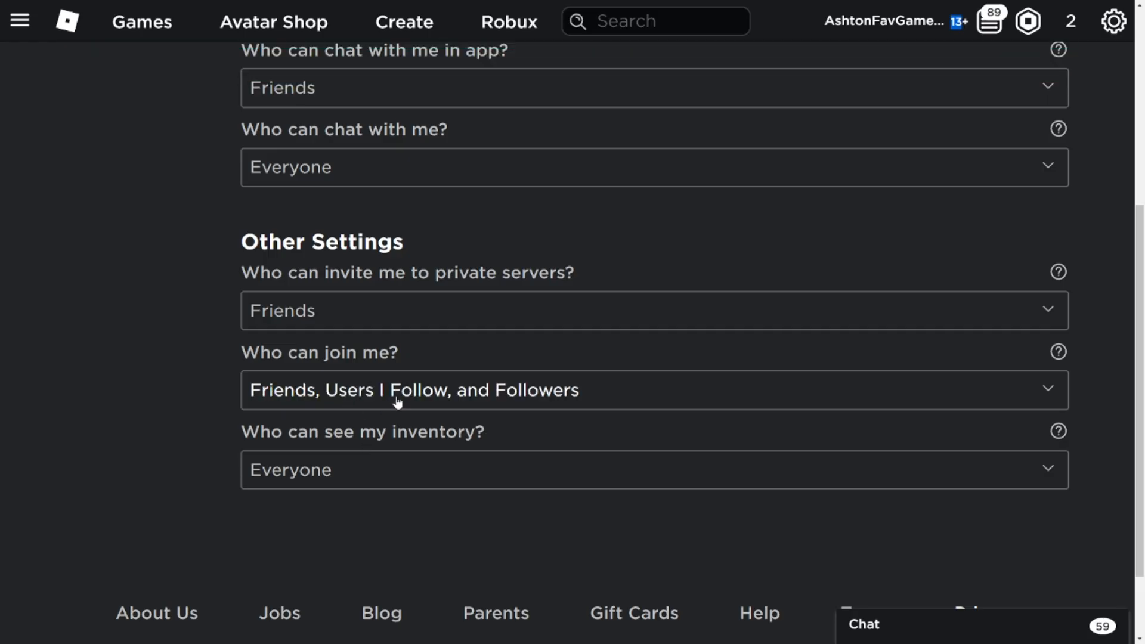
mouse_move(525, 394)
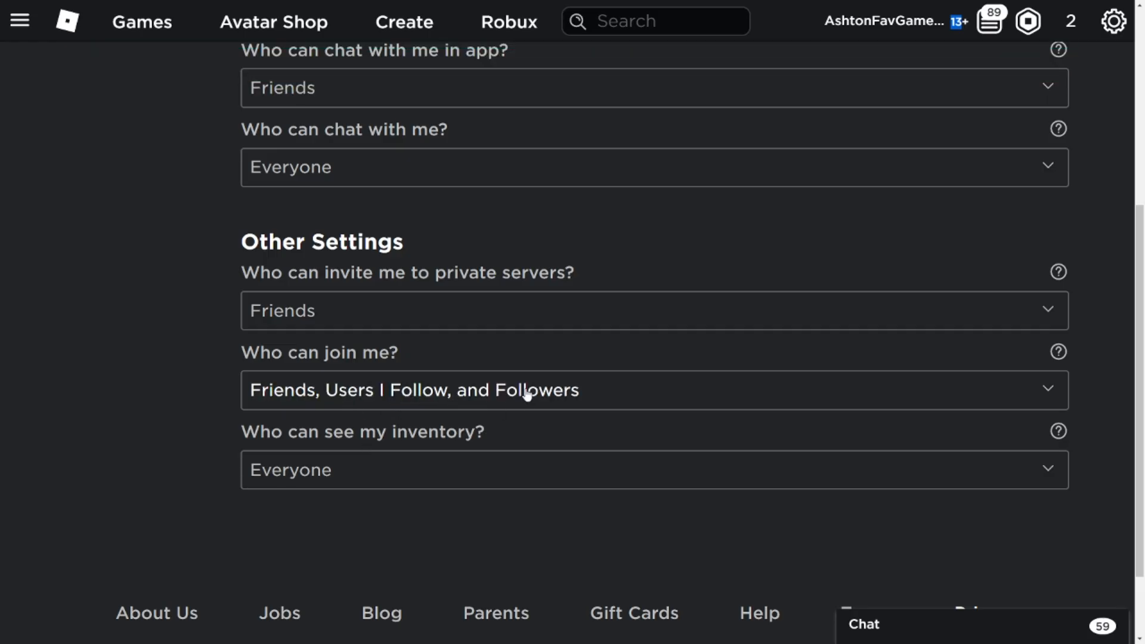
mouse_move(511, 380)
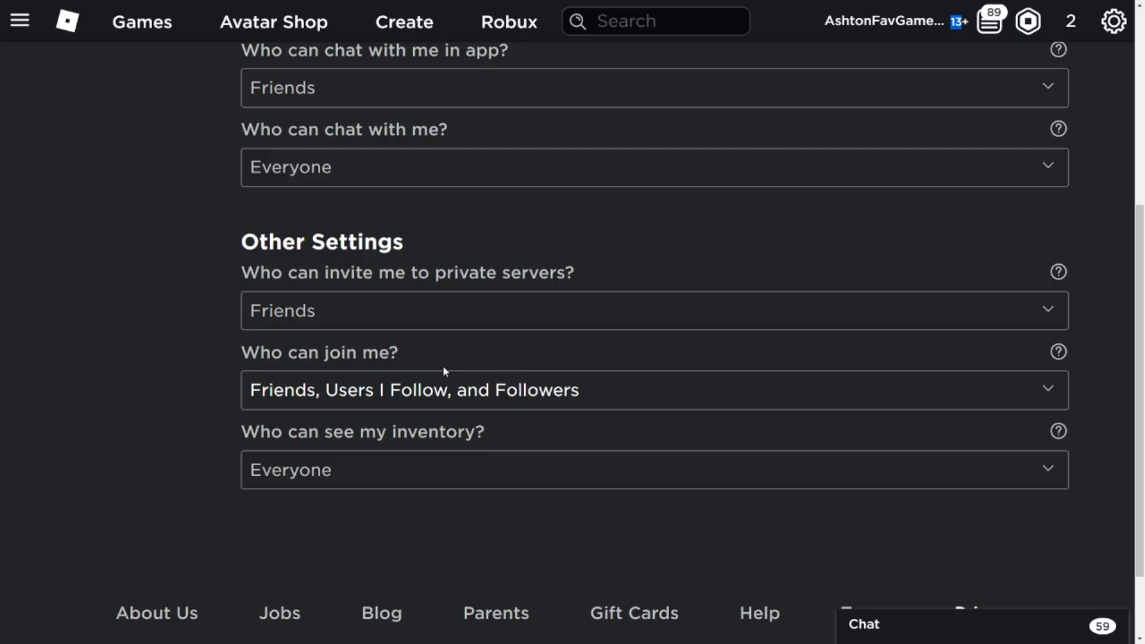
mouse_move(430, 365)
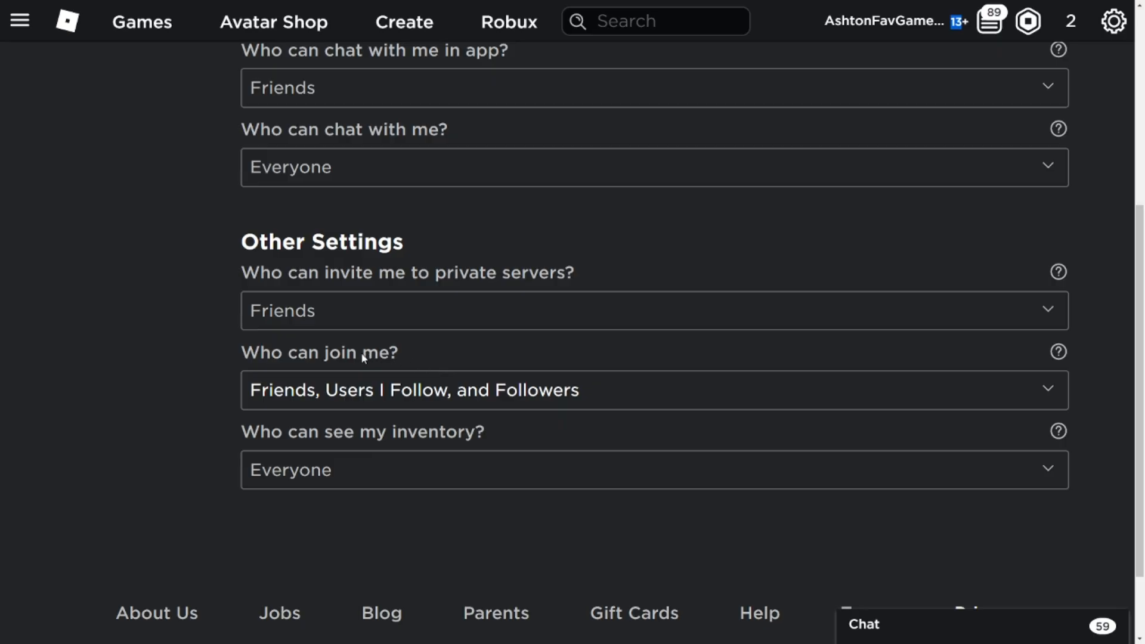
mouse_move(362, 361)
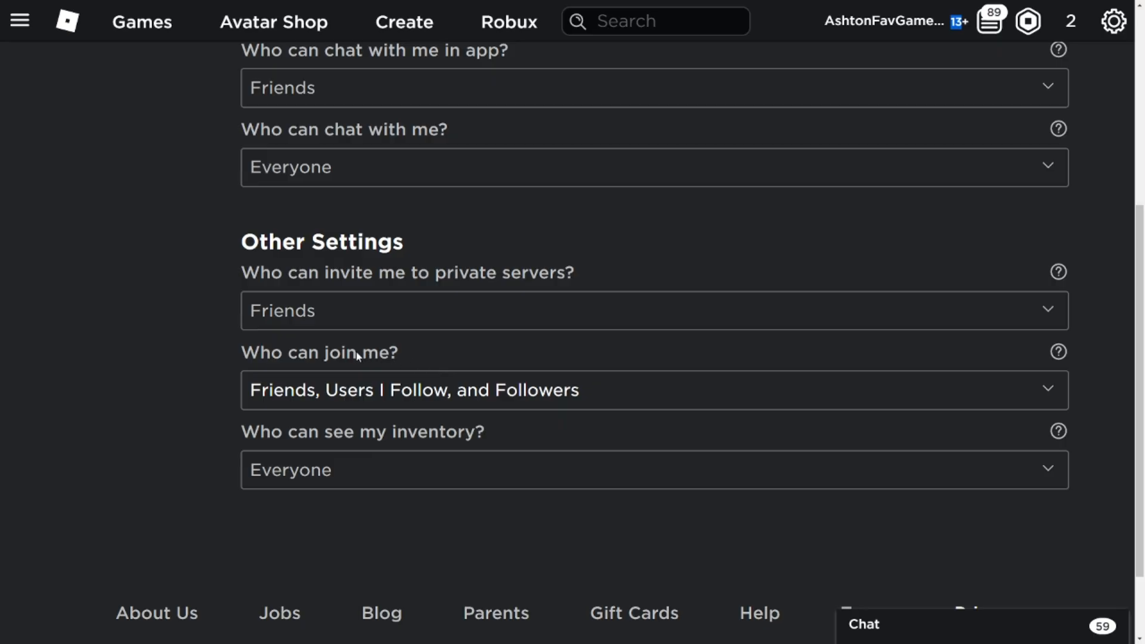